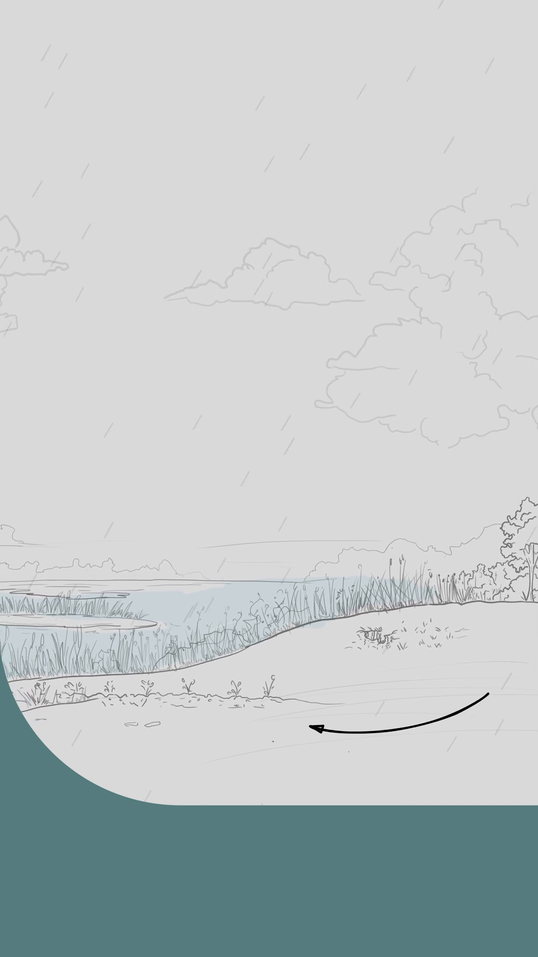
scroll("down", 3)
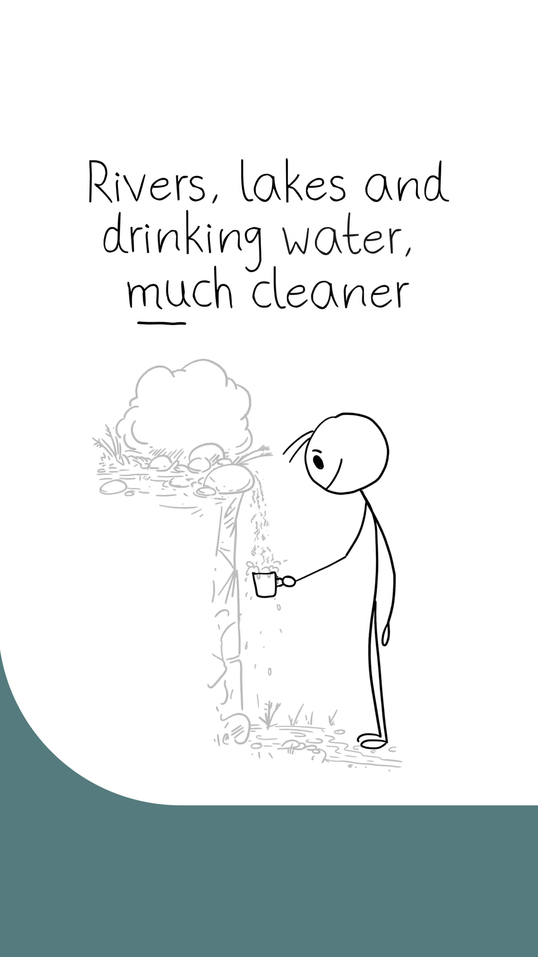
scroll("left", 3)
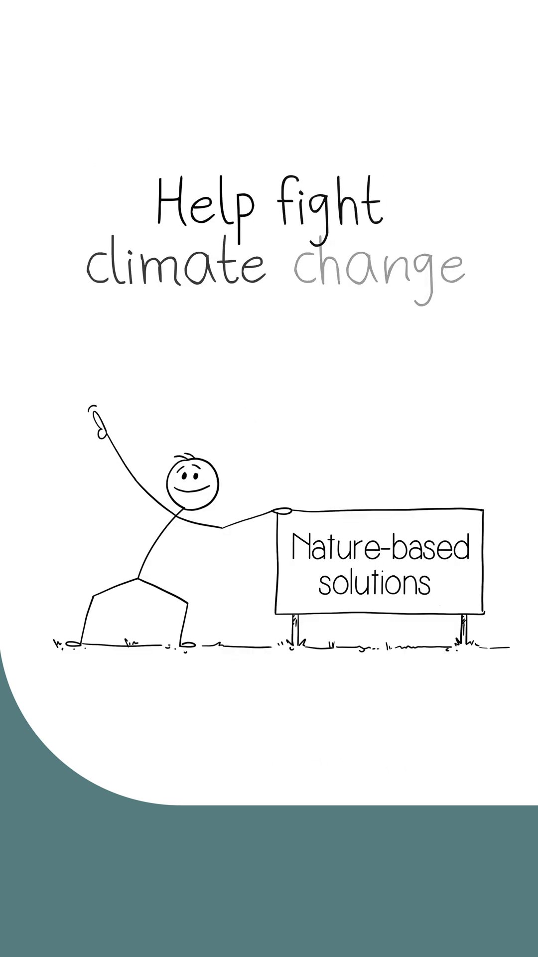